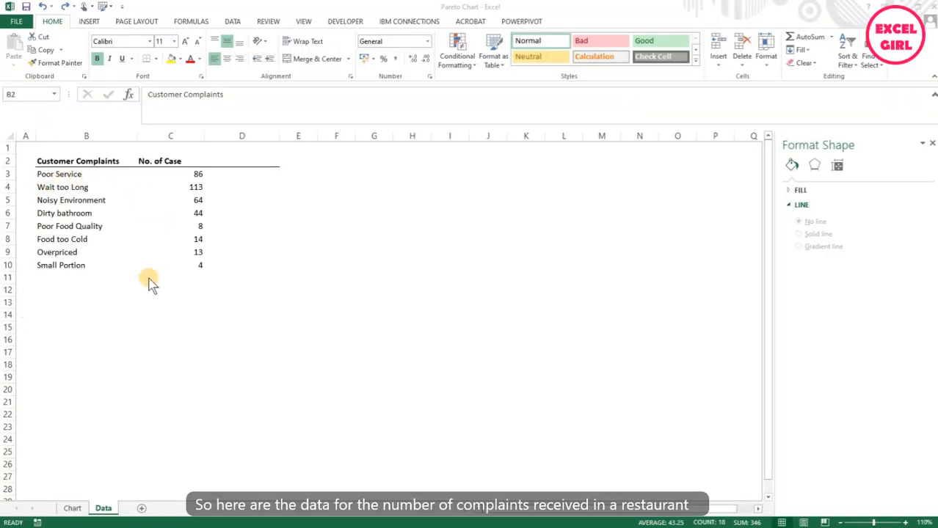
pyautogui.moveTo(112, 324)
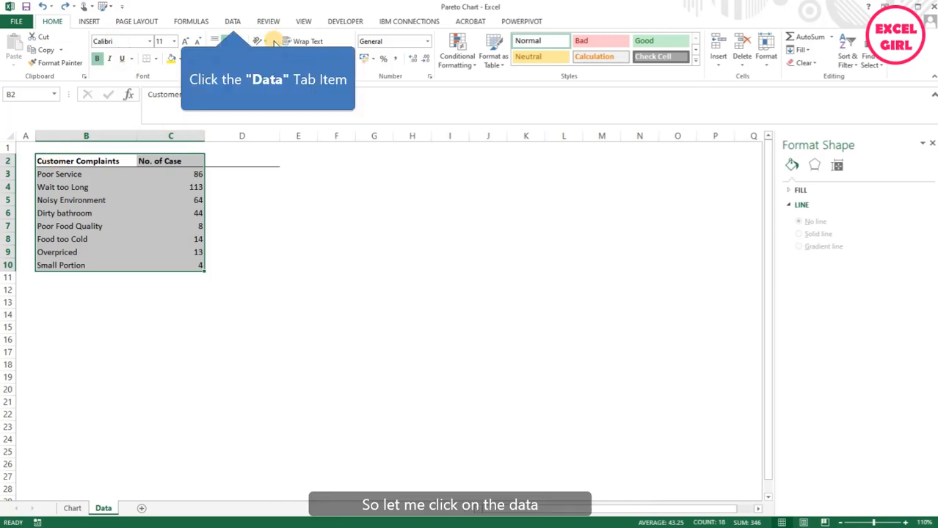
# - Sort the No. of Case column largest to smallest from the Data tab
pyautogui.click(232, 21)
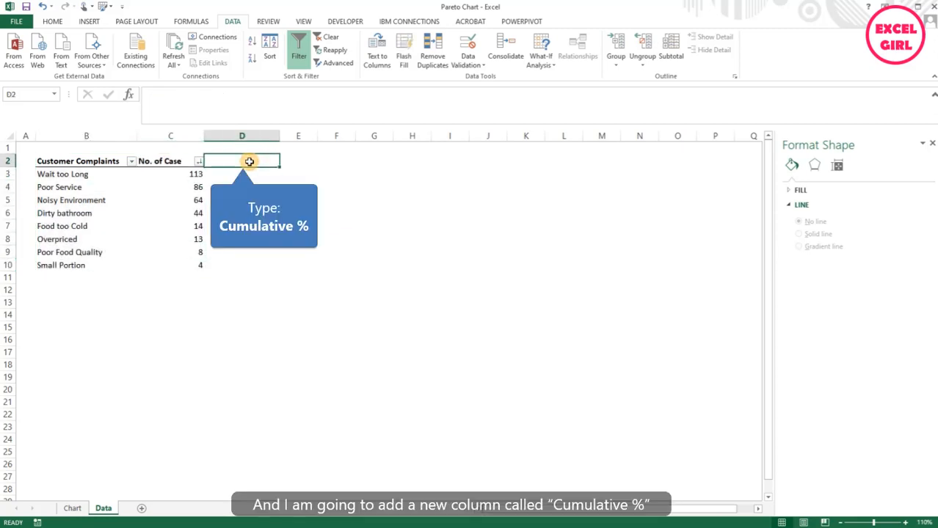
# - Head column D 'Cumulative %' and draft =SUM(C3:C3)/SUM(C3:C10) in D3
pyautogui.write('Cumulative %')
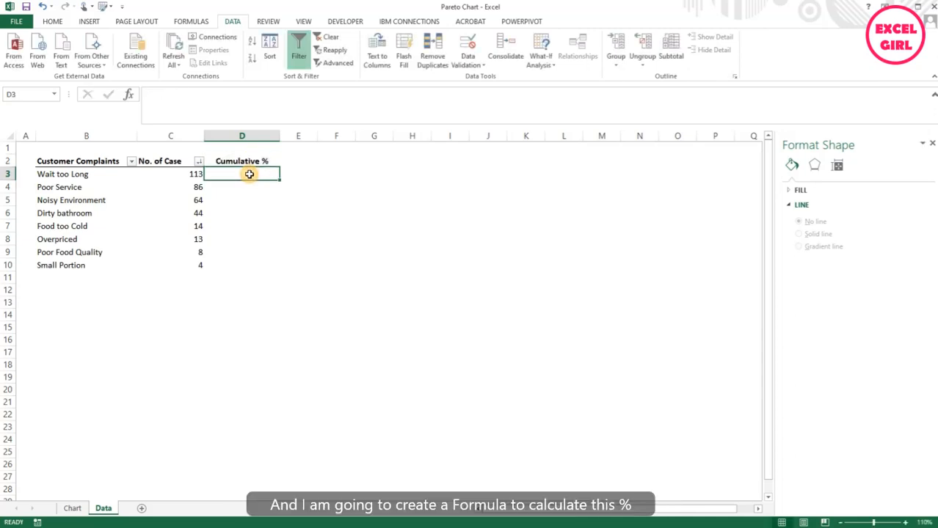
pyautogui.write('=sum(')
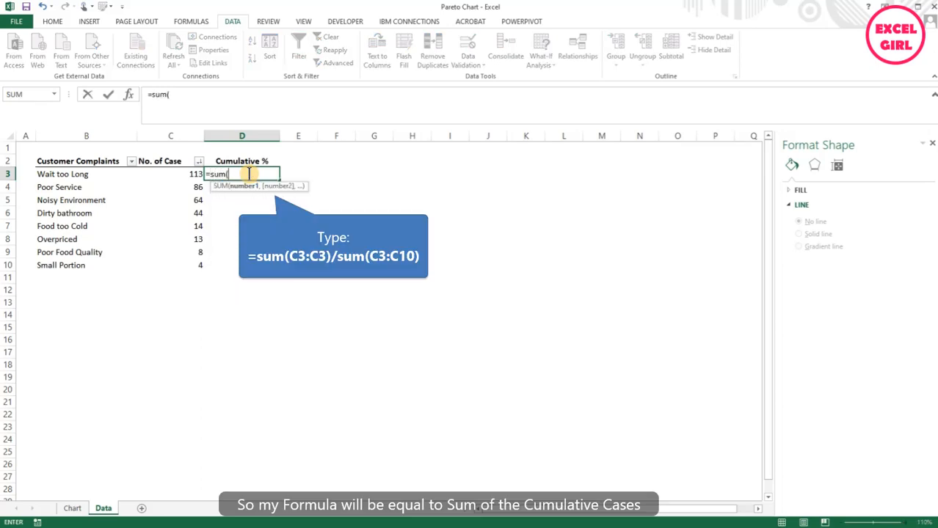
pyautogui.write('C')
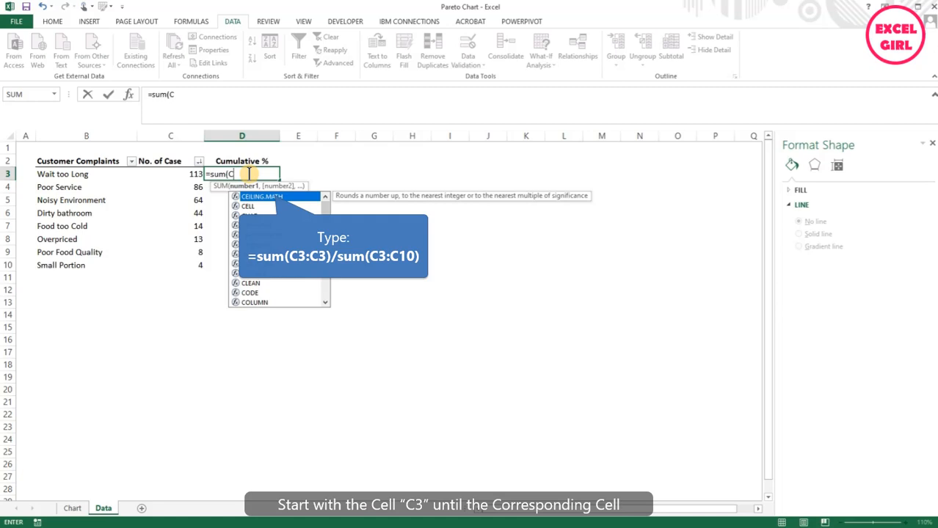
pyautogui.write('3:')
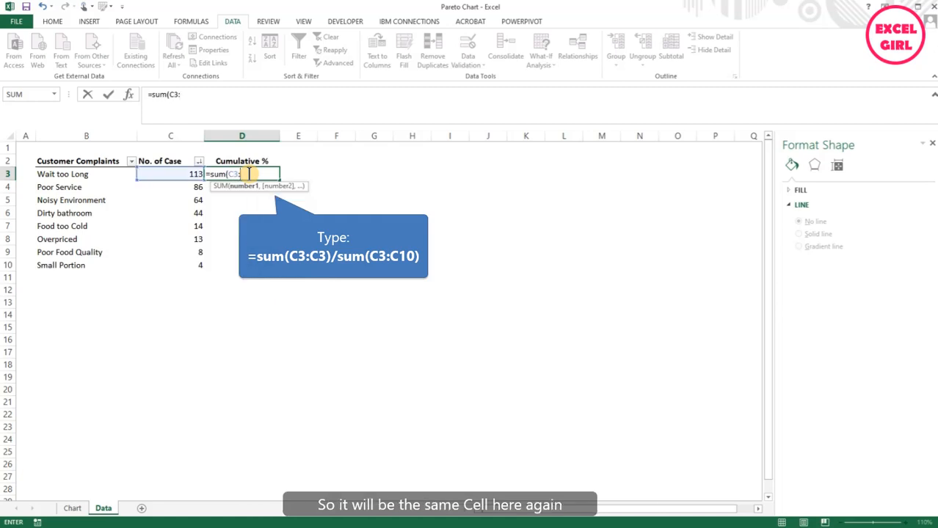
pyautogui.write('C3')
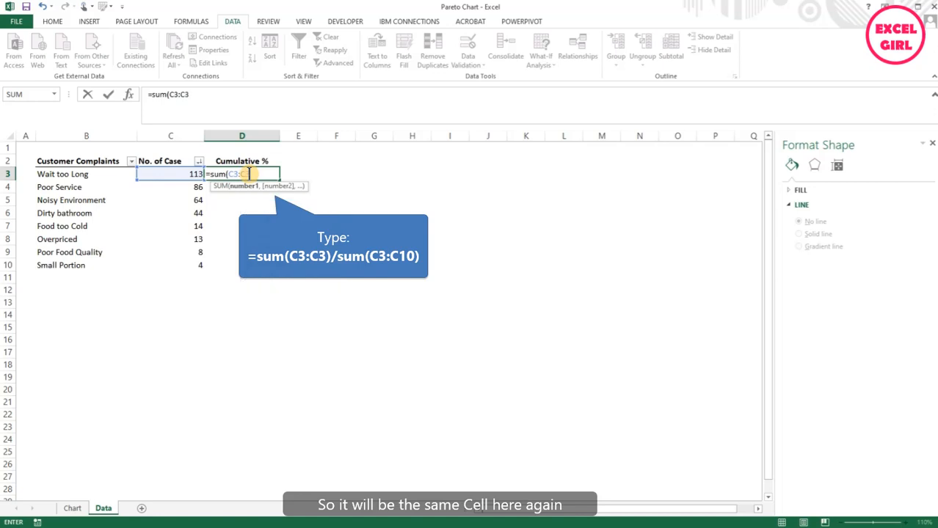
pyautogui.write(')/s')
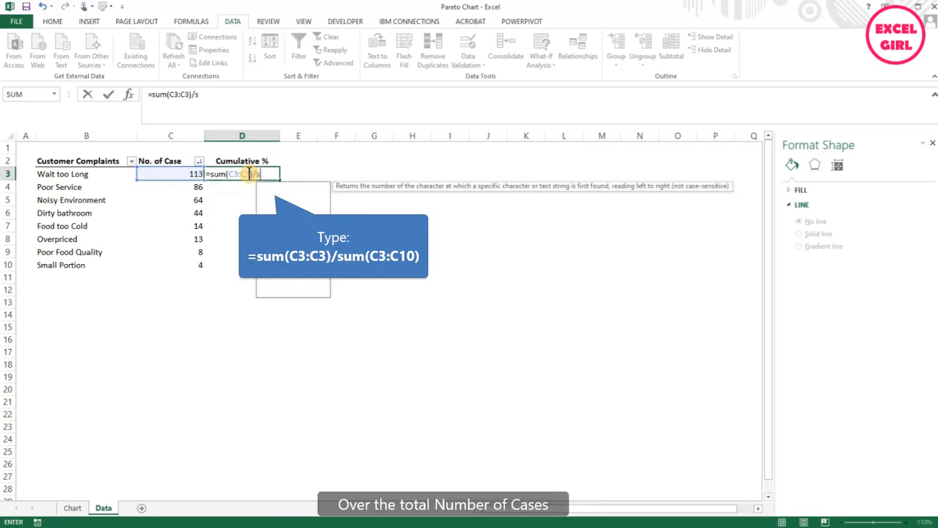
pyautogui.write('um(')
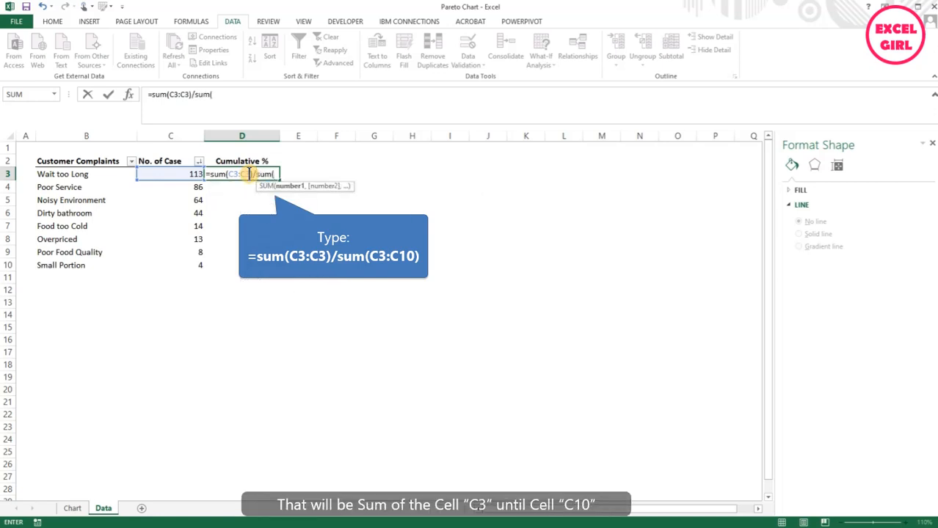
pyautogui.write('C3:C10)')
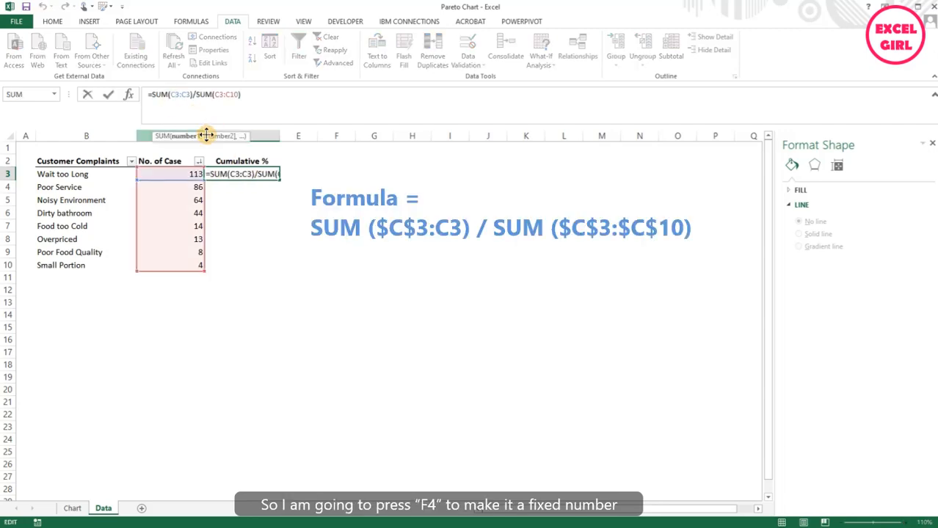
# - Anchor the formula as $C$3 and $C$3:$C$10 with F4 and enter it, giving 0.326589595
pyautogui.press('f4')
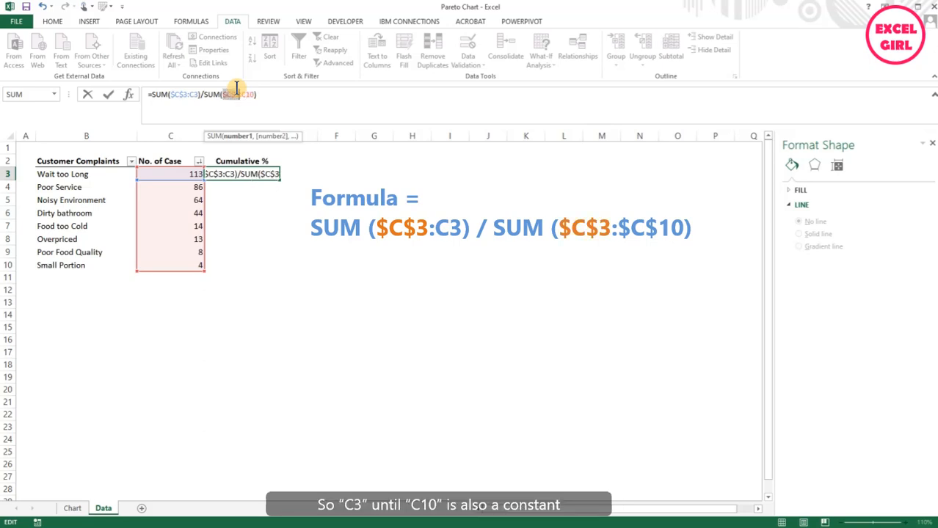
pyautogui.press('f4')
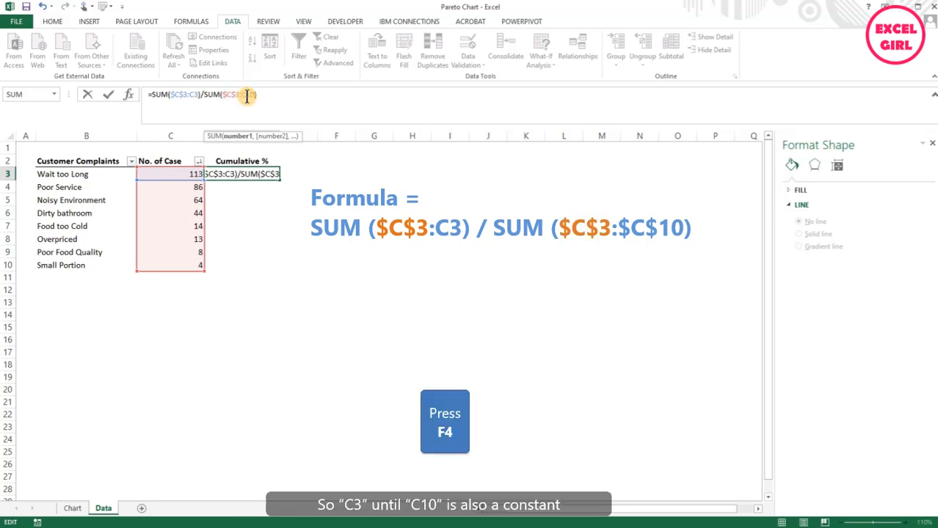
pyautogui.press('Enter')
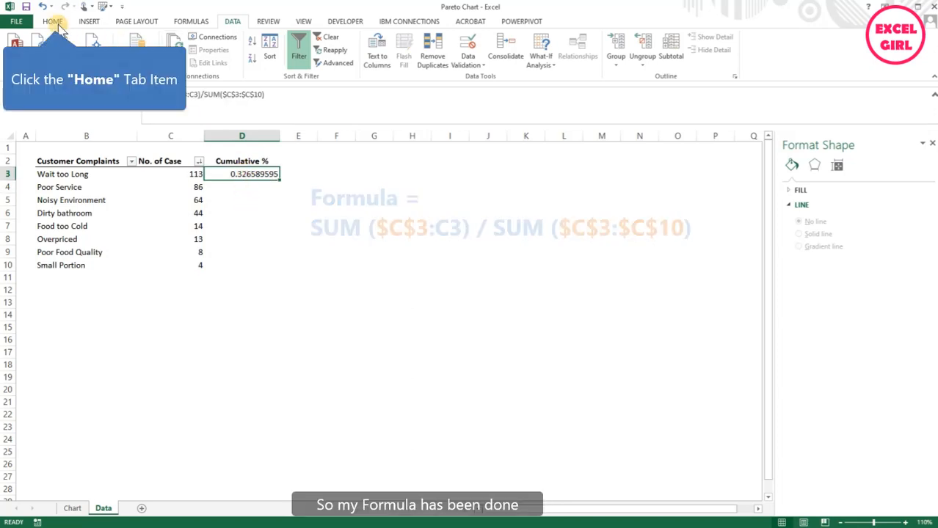
# - Format D3 as Percent Style, fill down to D10, and select B2:D10 for charting
pyautogui.click(53, 21)
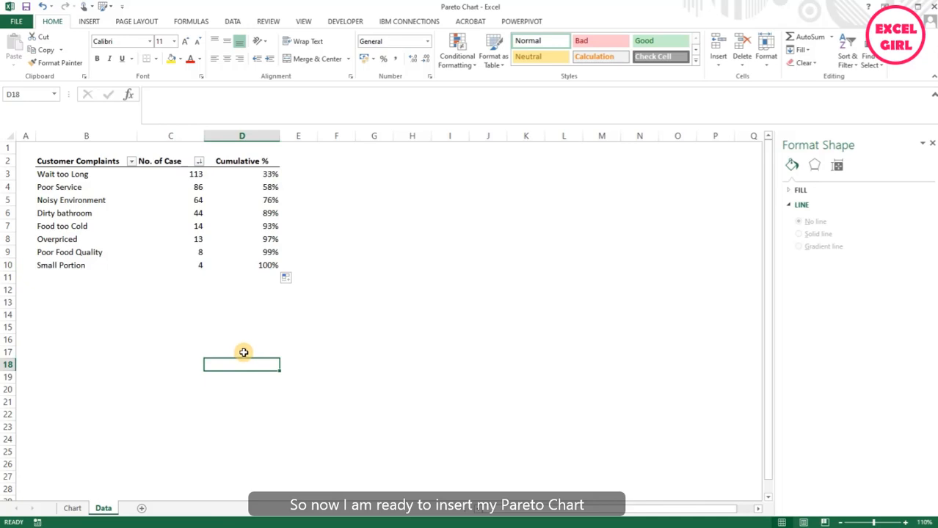
pyautogui.click(77, 160)
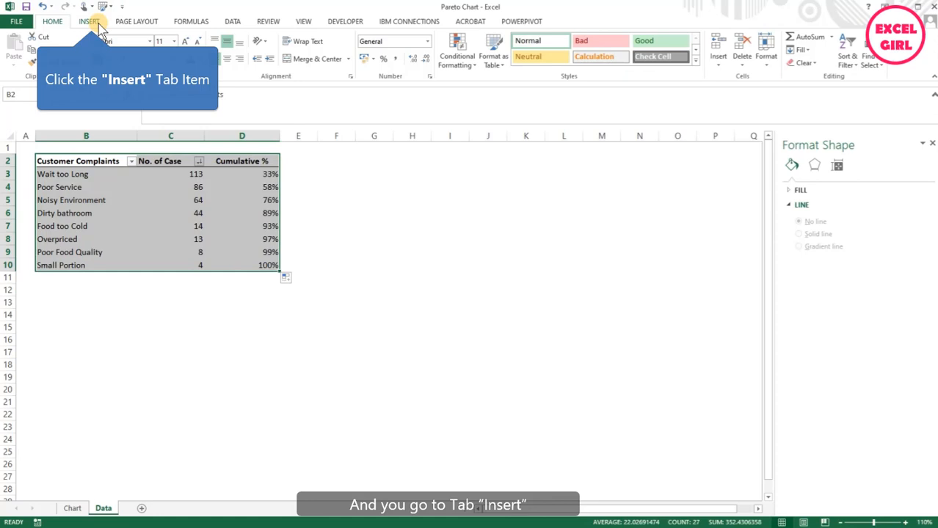
# - Insert a 2D Clustered Column chart of the selected complaints table
pyautogui.click(90, 21)
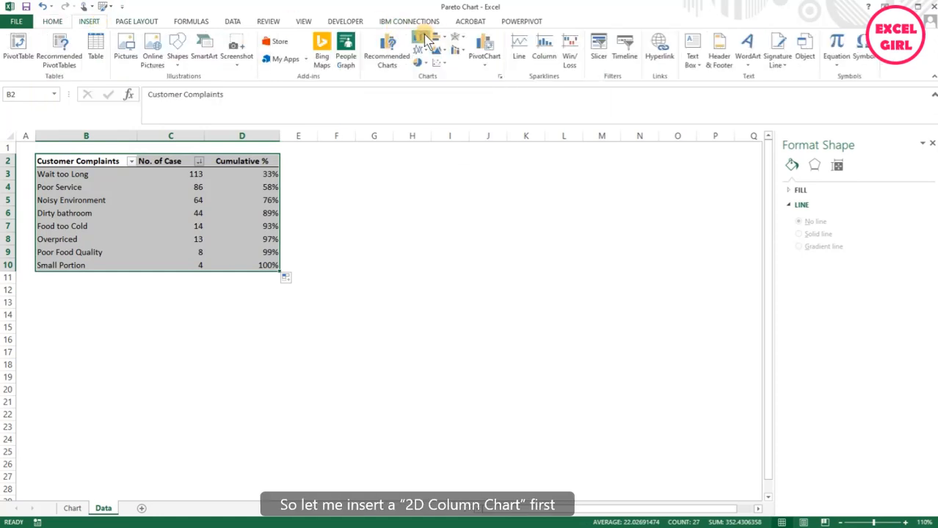
pyautogui.click(423, 43)
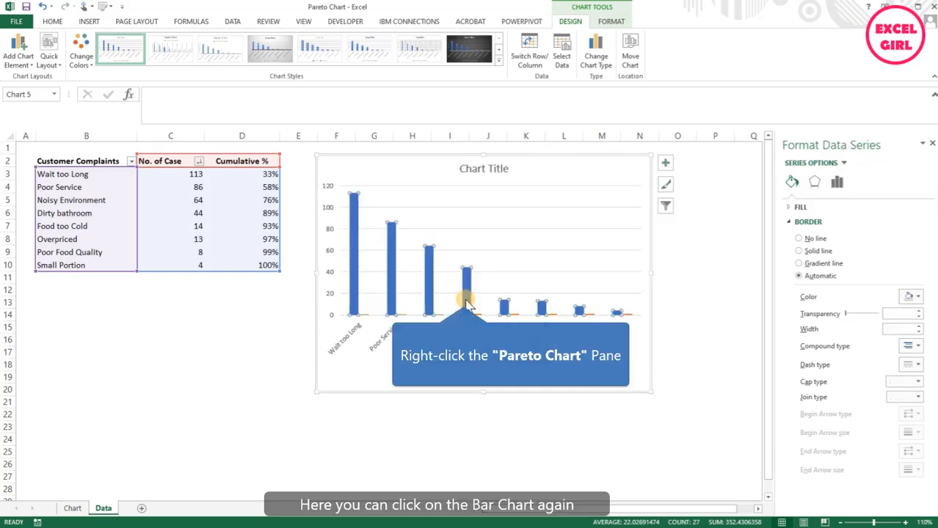
# - Change the Cumulative % series to a Line on the Secondary Axis via Change Series Chart Type
pyautogui.rightClick(467, 301)
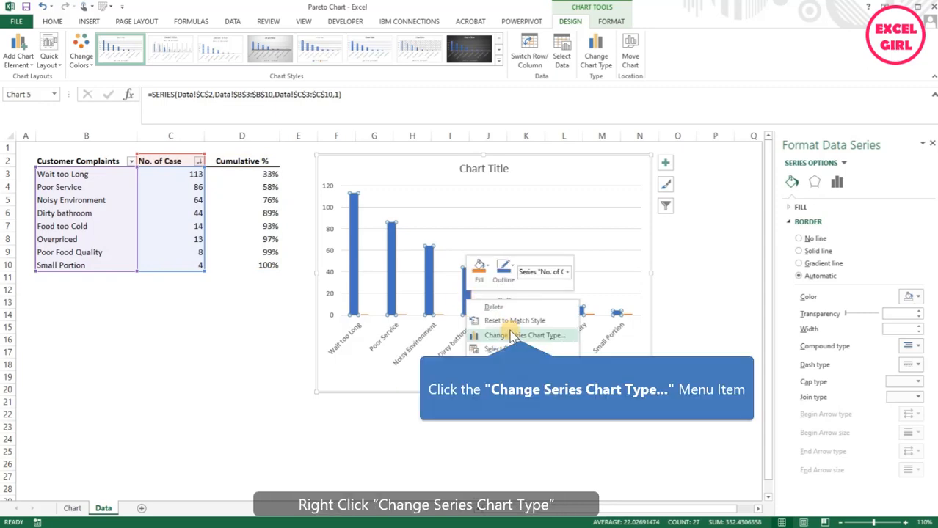
pyautogui.click(526, 335)
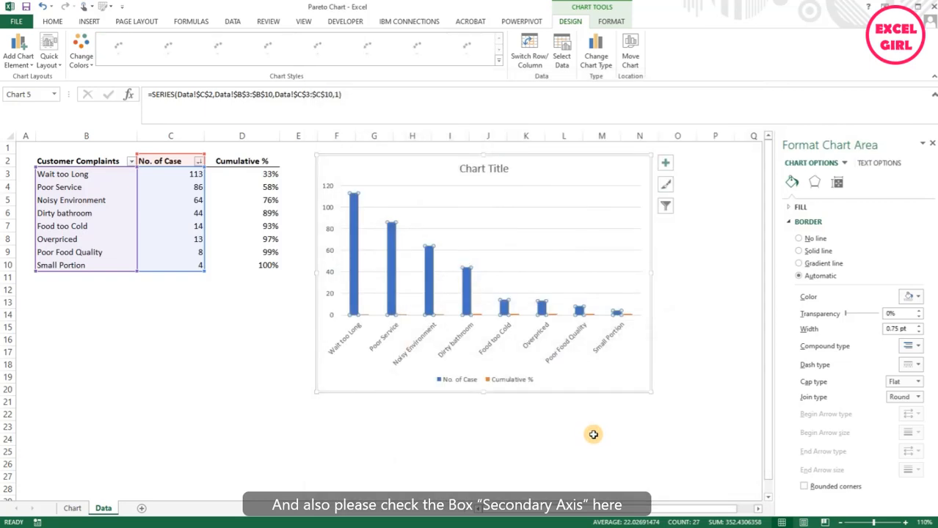
pyautogui.click(634, 253)
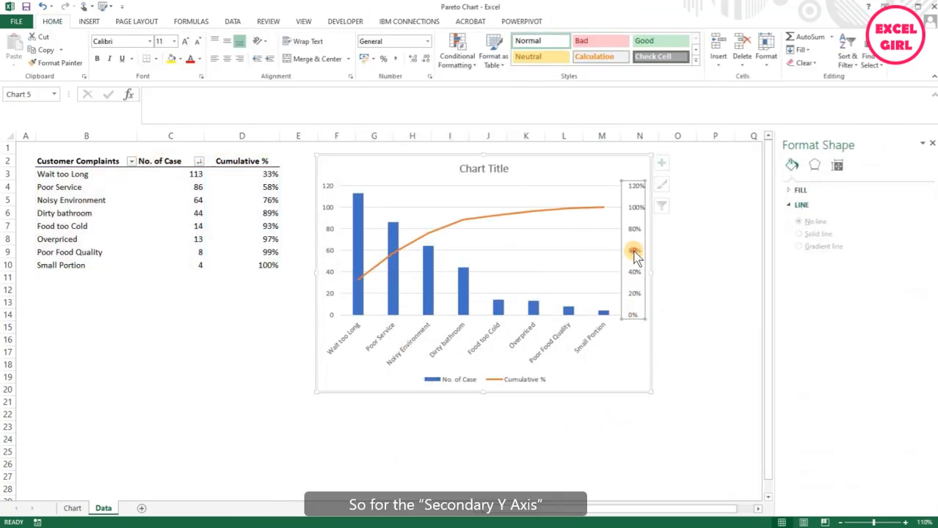
# - Set the secondary percentage axis Maximum to 1.0 in Format Axis
pyautogui.rightClick(634, 253)
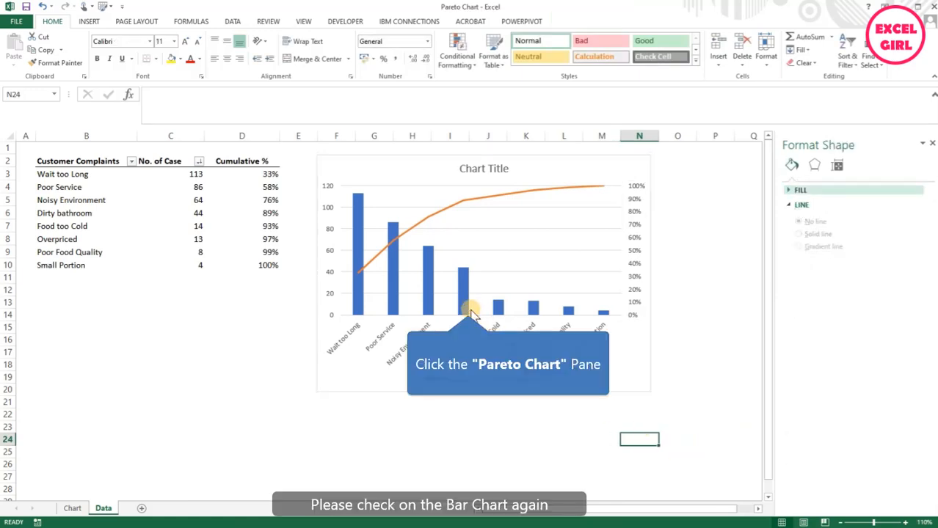
# - Set the blue column series Gap Width to 0% in Format Data Series
pyautogui.rightClick(467, 308)
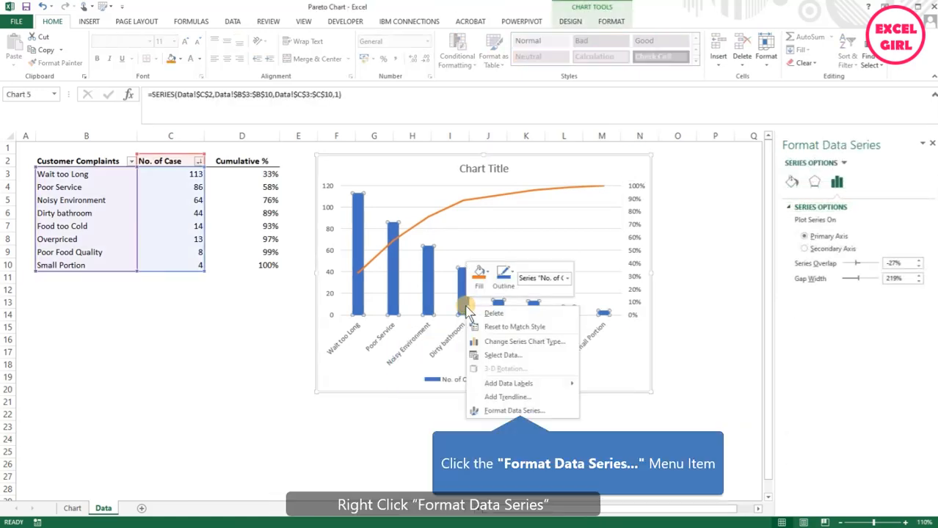
pyautogui.click(513, 411)
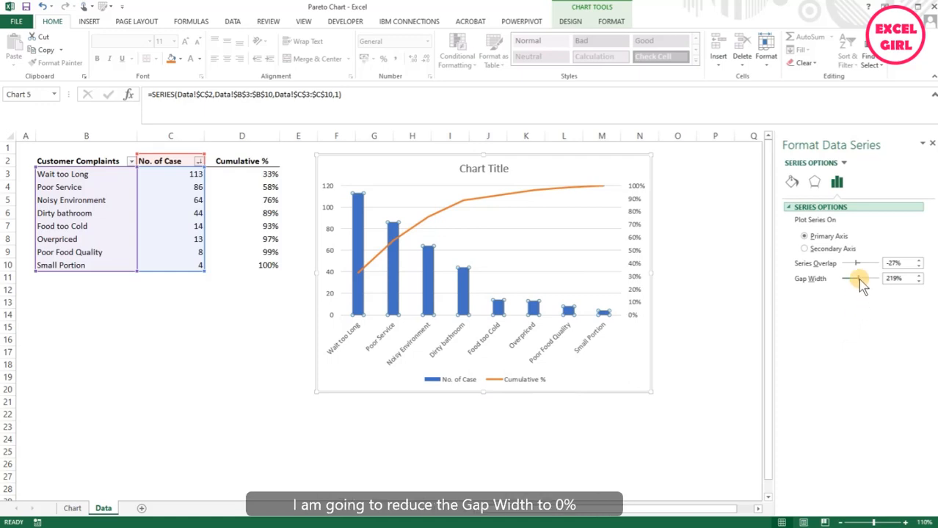
pyautogui.moveTo(858, 279); pyautogui.dragTo(851, 279)
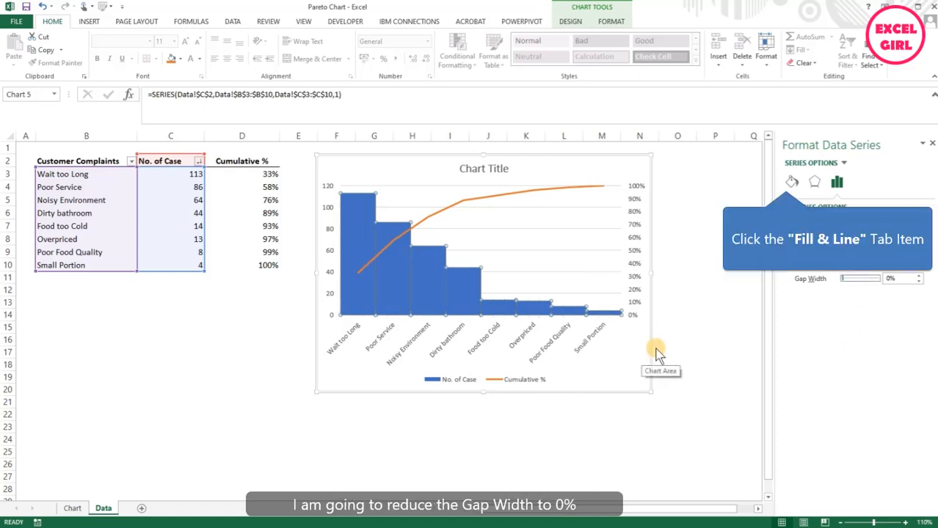
# - Give the columns a solid white border and add case-count data labels
pyautogui.click(791, 181)
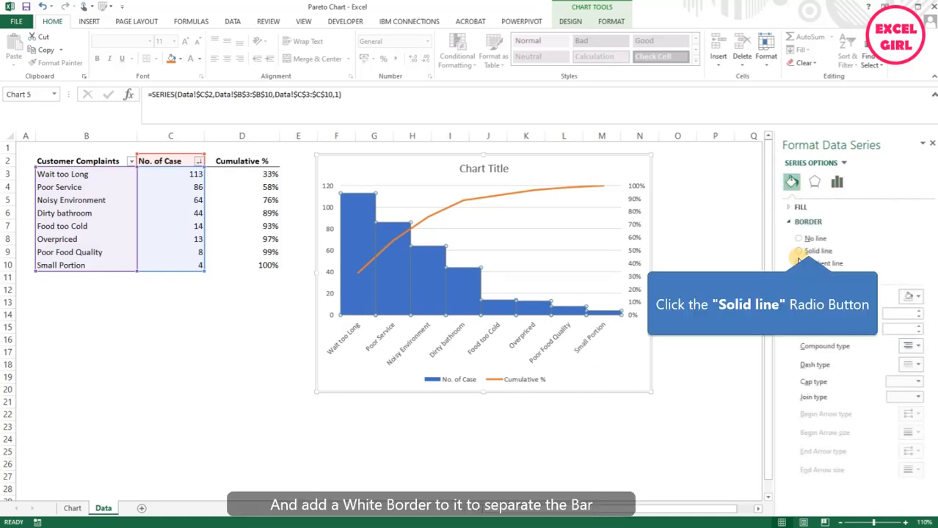
pyautogui.click(798, 250)
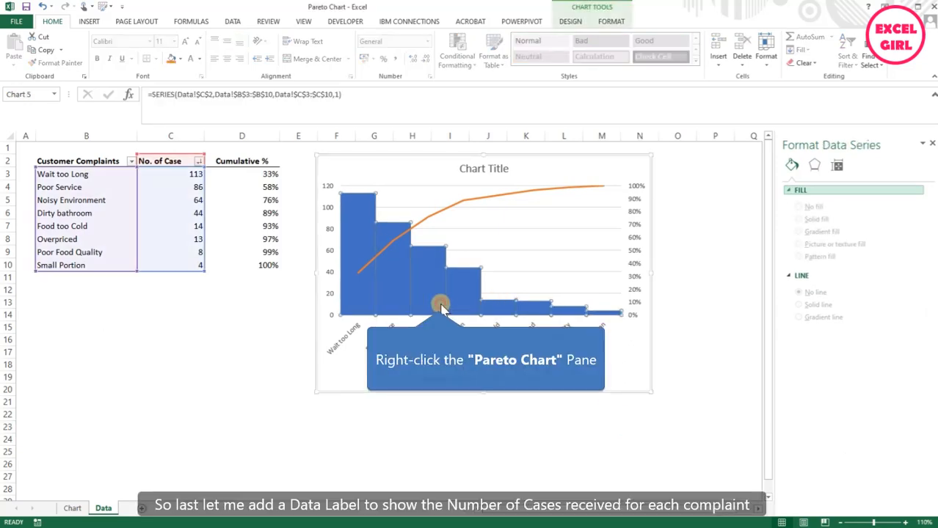
pyautogui.click(837, 182)
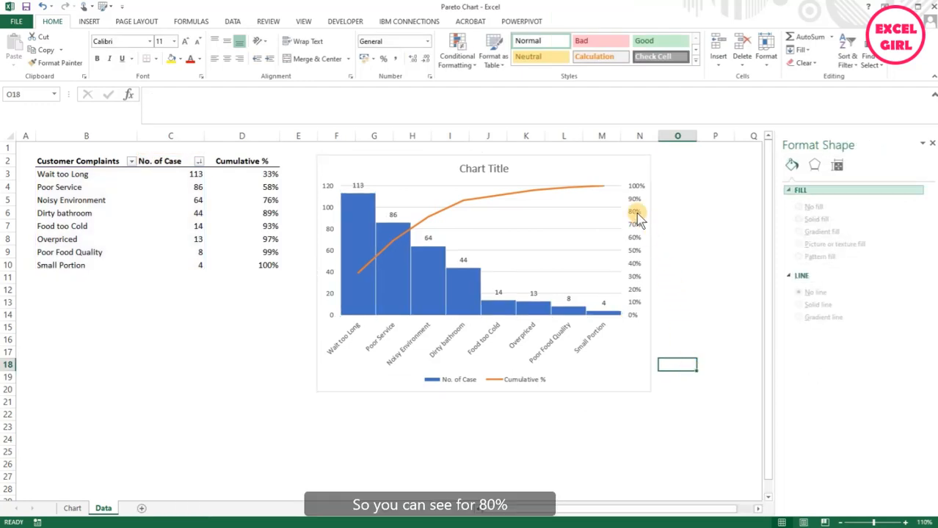
pyautogui.moveTo(440, 213)
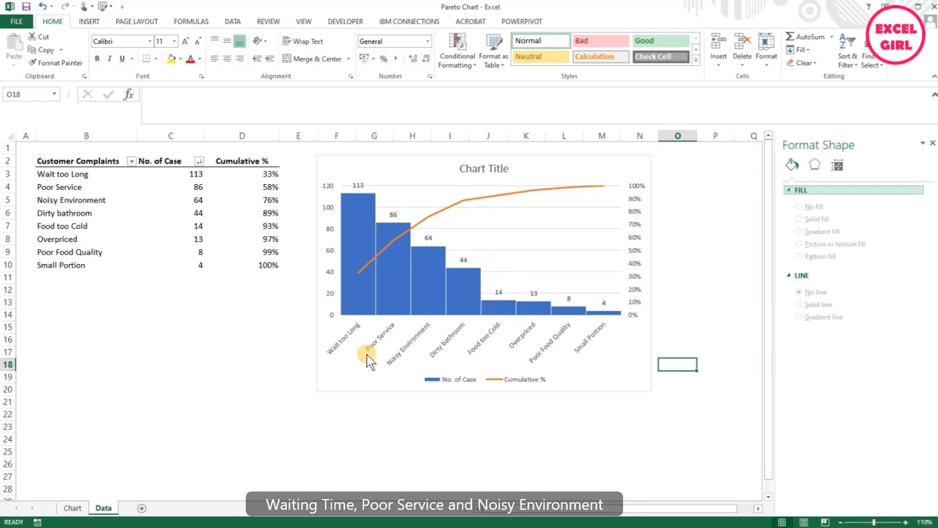
pyautogui.moveTo(391, 370)
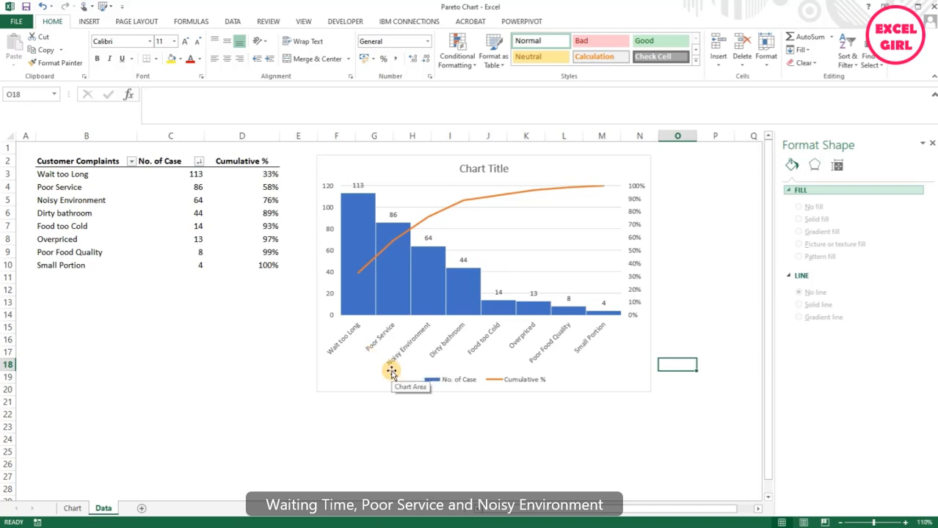